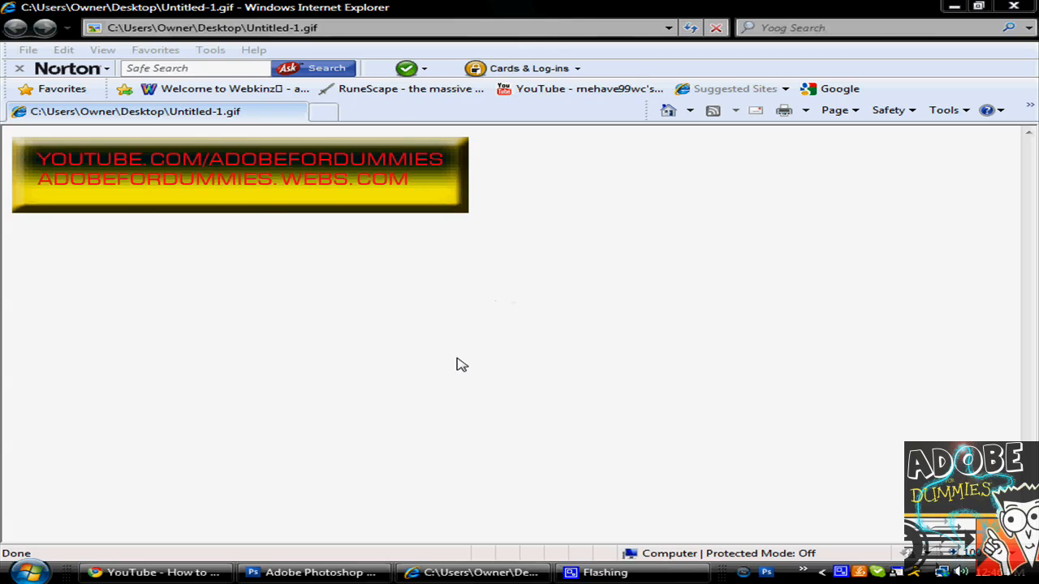
pyautogui.moveTo(929, 69)
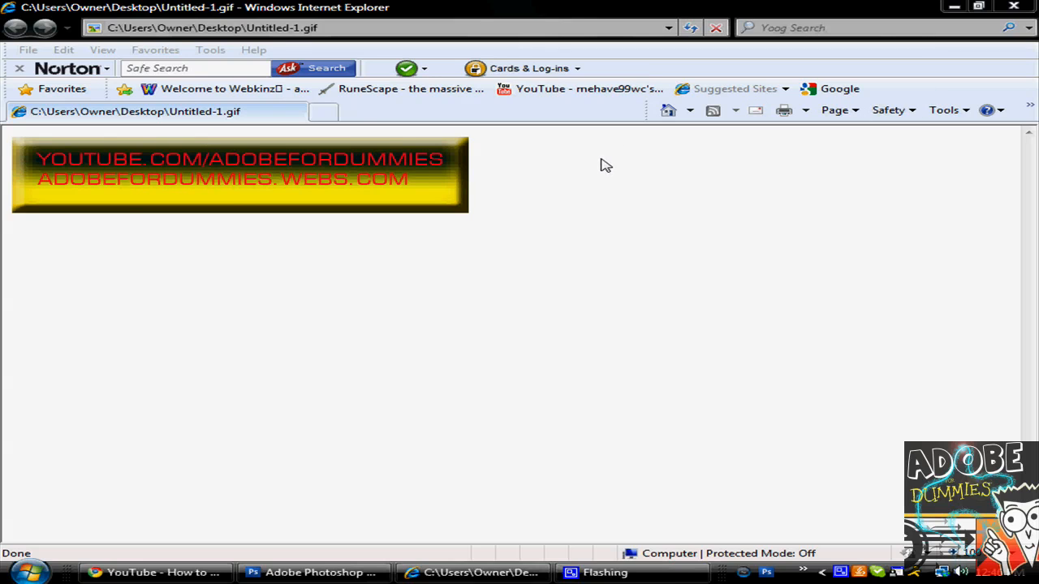
pyautogui.moveTo(487, 185)
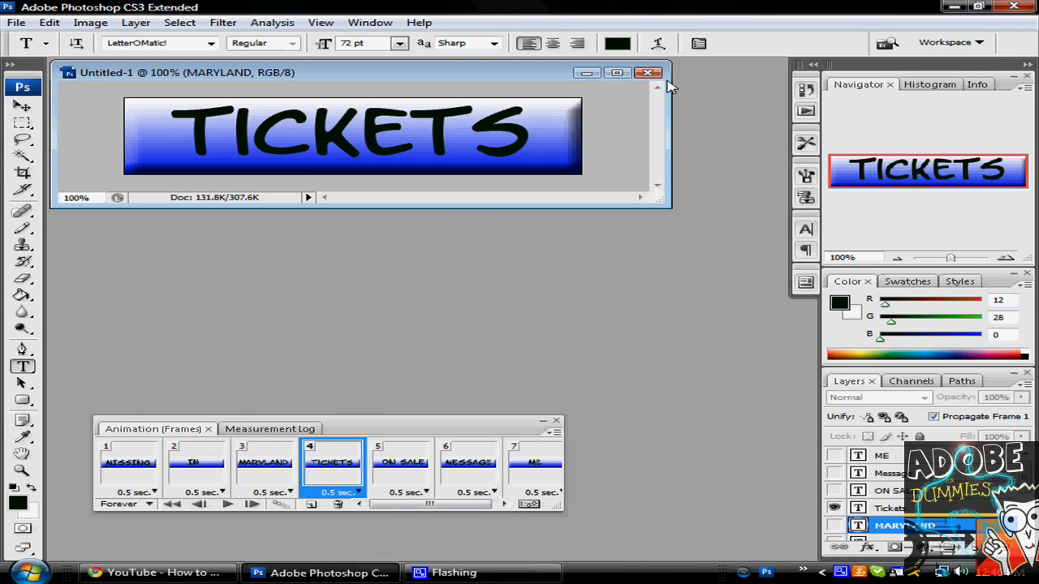
# - Close the old TICKETS banner document and hide the Animation frames panel
pyautogui.click(648, 72)
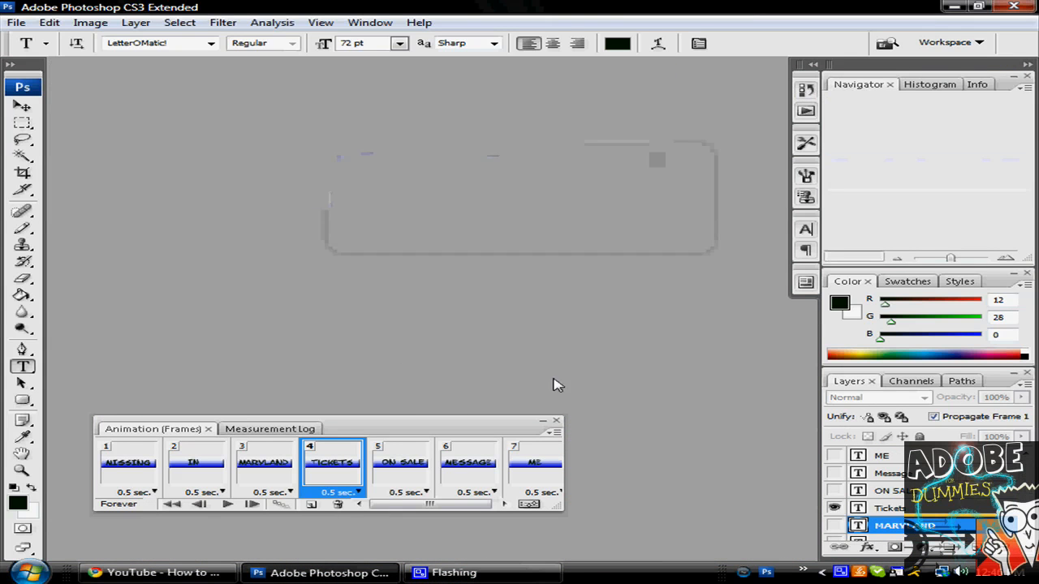
pyautogui.click(542, 421)
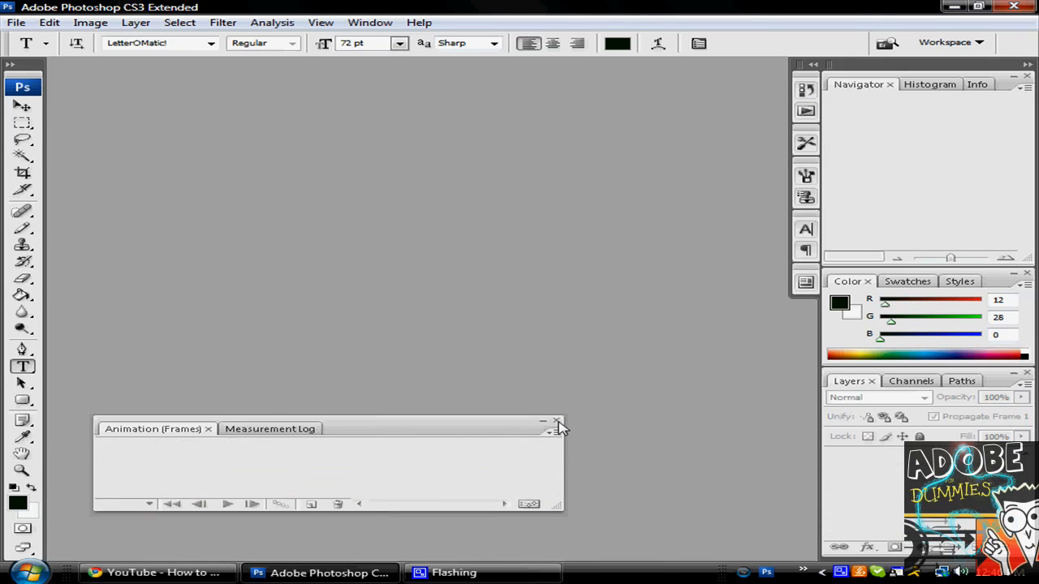
pyautogui.click(15, 22)
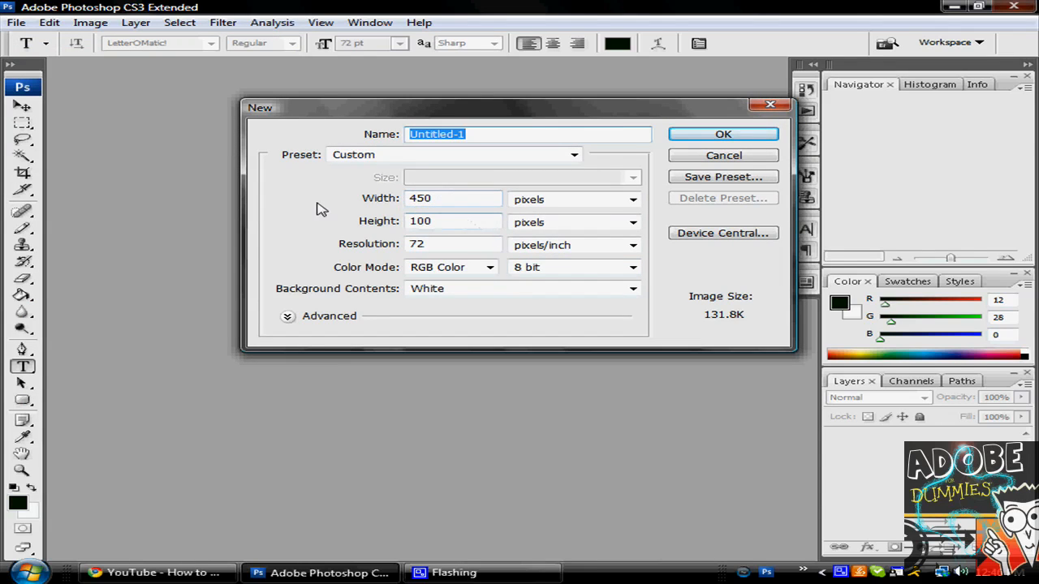
pyautogui.moveTo(372, 289)
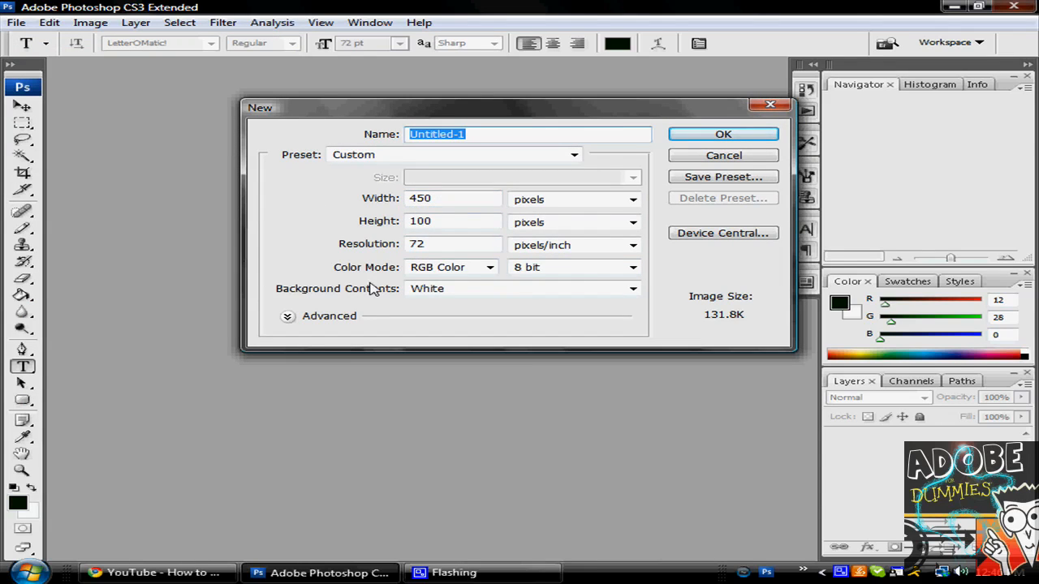
pyautogui.moveTo(759, 121)
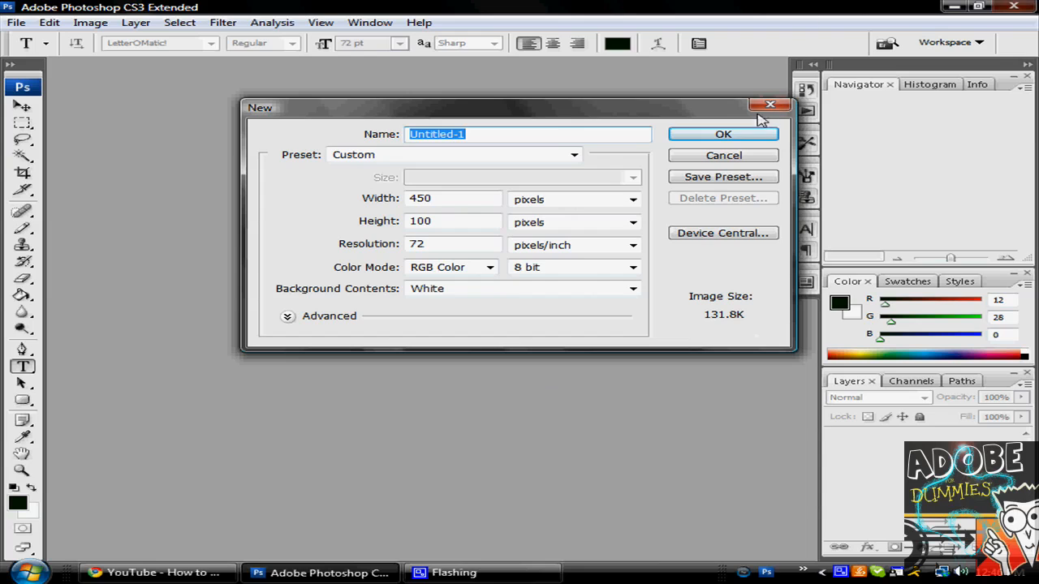
# - Create a new white 450×100 px, 72 ppi RGB document
pyautogui.click(723, 134)
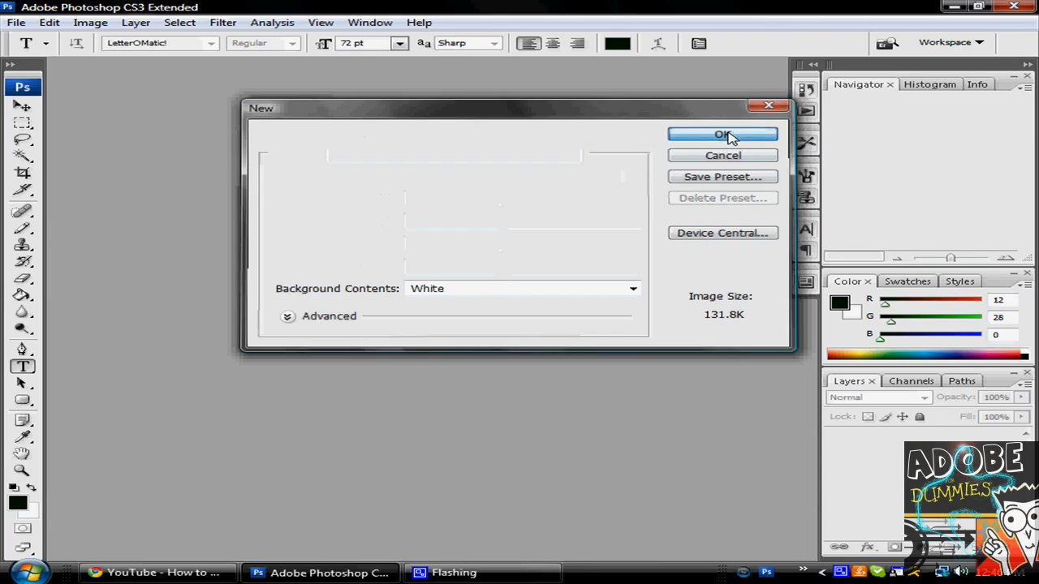
pyautogui.click(721, 134)
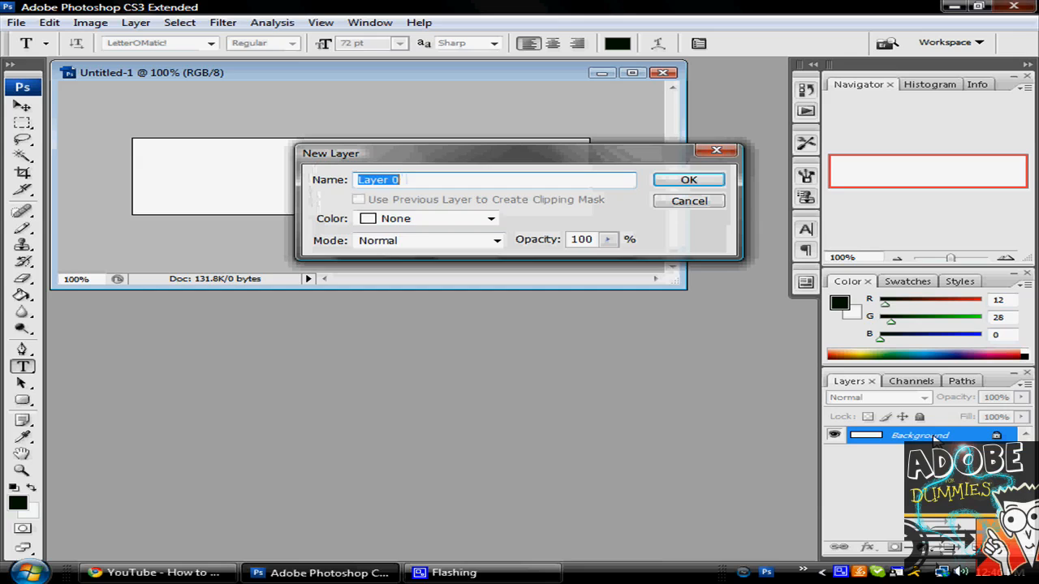
# - Confirm the New Layer dialog so the Background becomes Layer 0
pyautogui.click(687, 179)
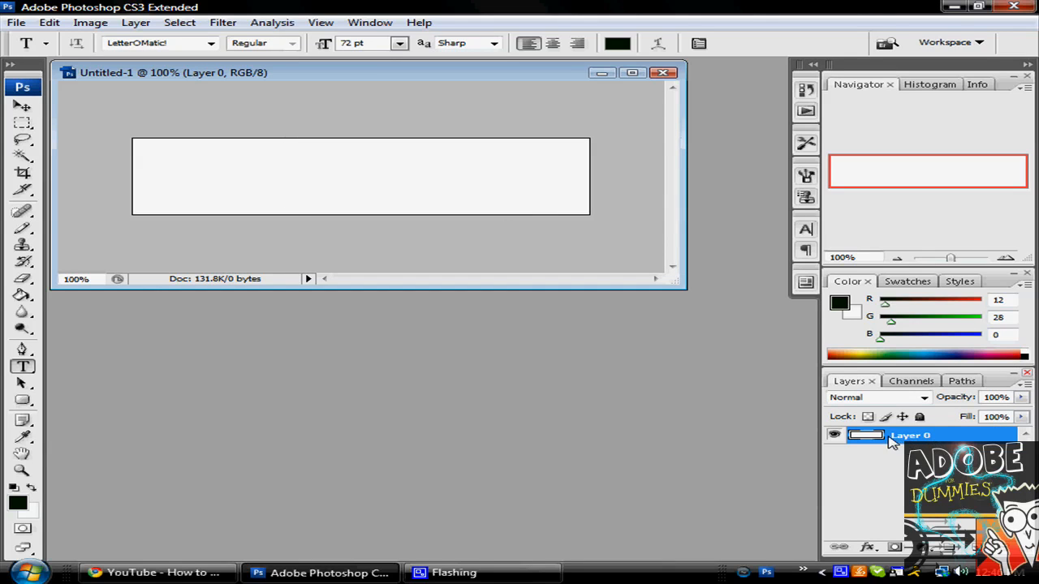
pyautogui.moveTo(872, 438)
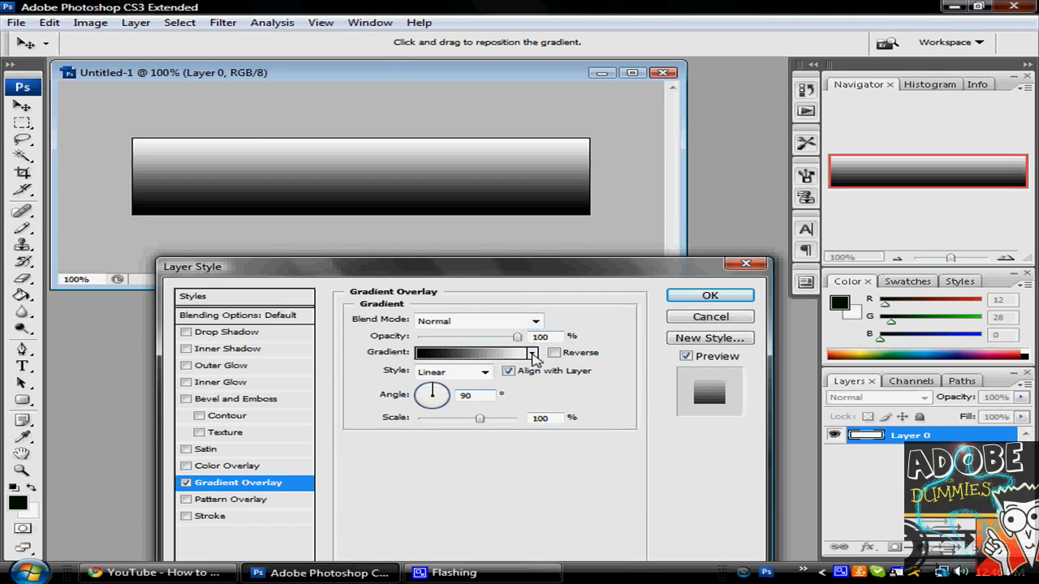
# - Give Layer 0 a 90° rainbow Gradient Overlay and a size-13 Inner Bevel
pyautogui.click(533, 352)
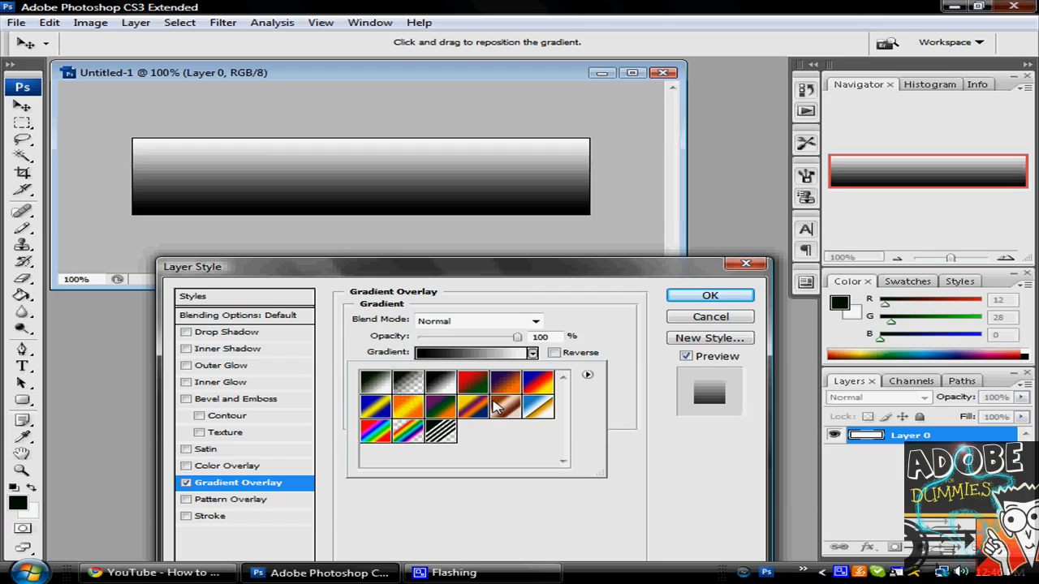
pyautogui.moveTo(368, 444)
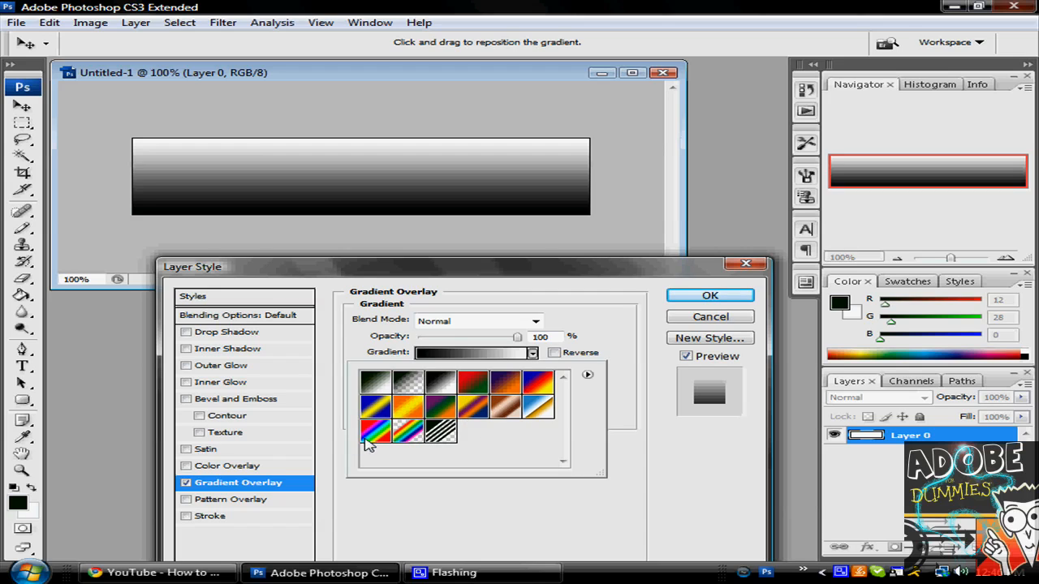
pyautogui.click(375, 430)
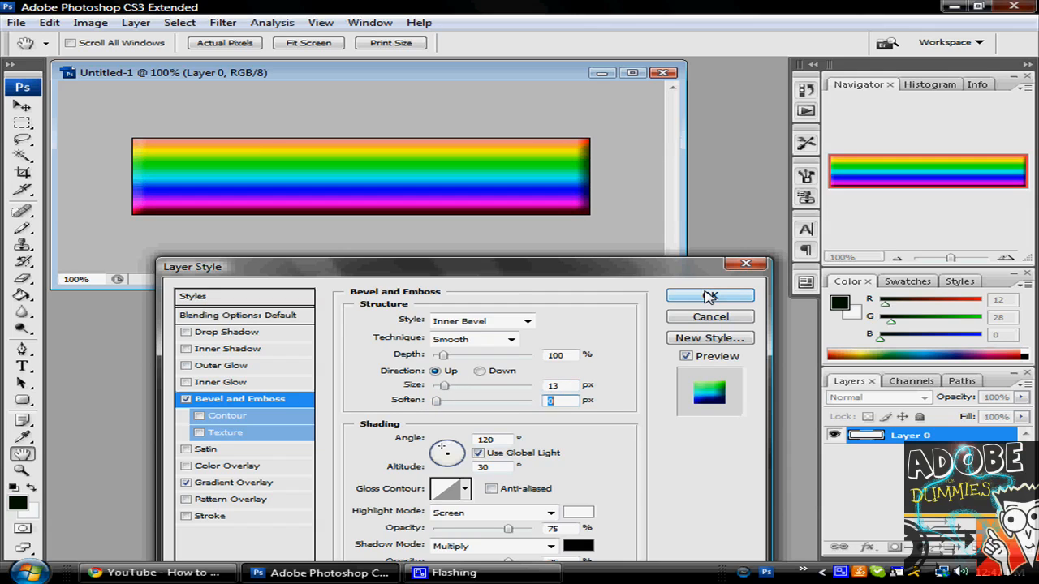
pyautogui.click(708, 296)
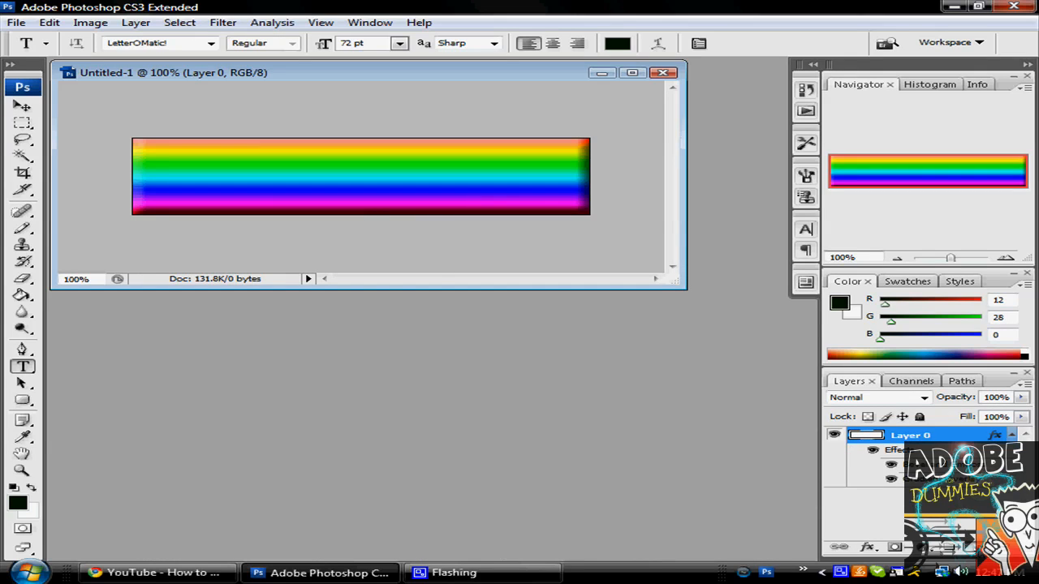
# - Type ADOBE, FOR and DUMMIES on three separate text layers, hiding each after typing
pyautogui.click(219, 174)
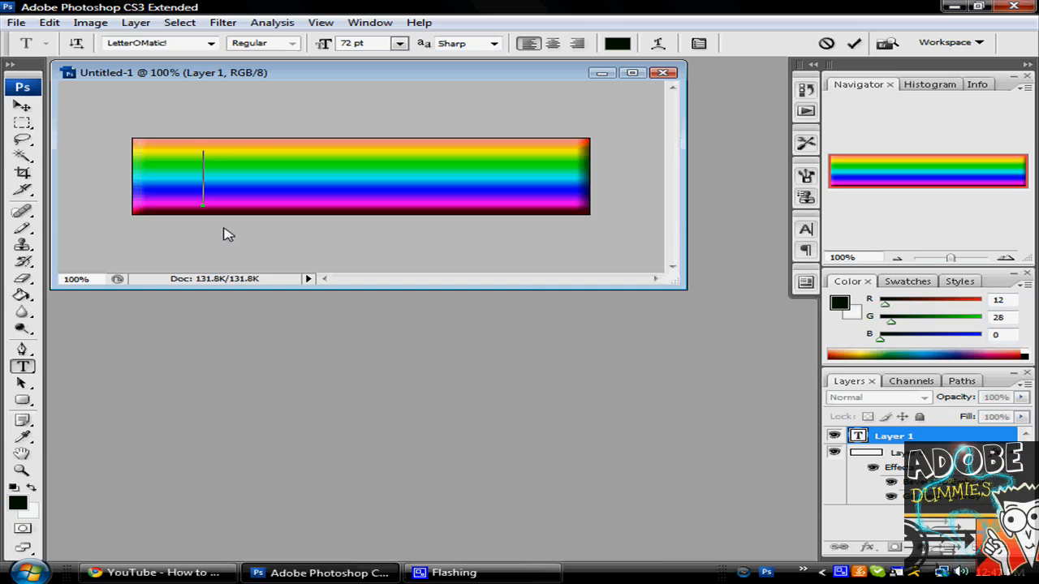
pyautogui.write('A')
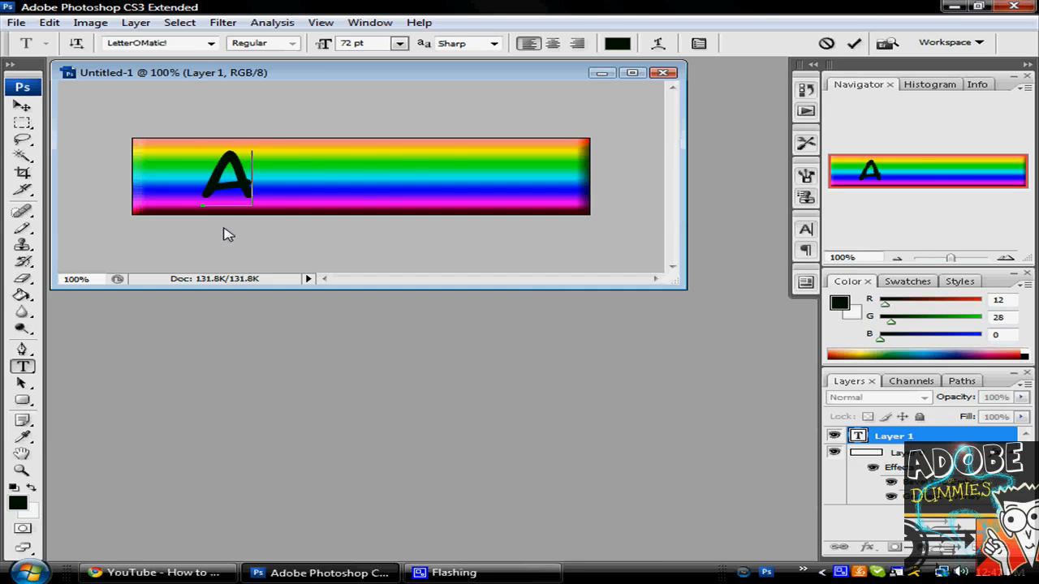
pyautogui.write('DOBE')
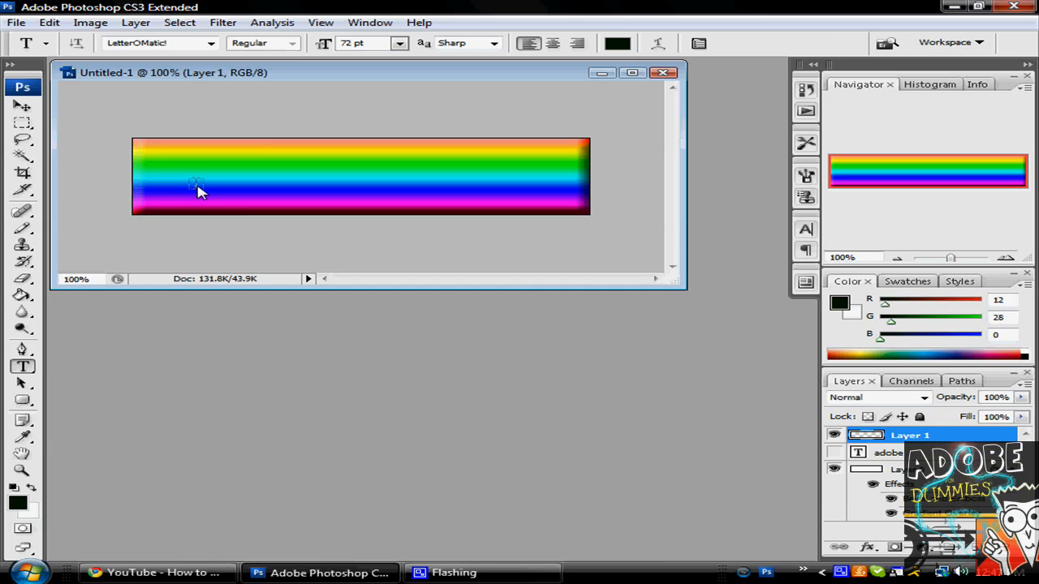
pyautogui.click(212, 176)
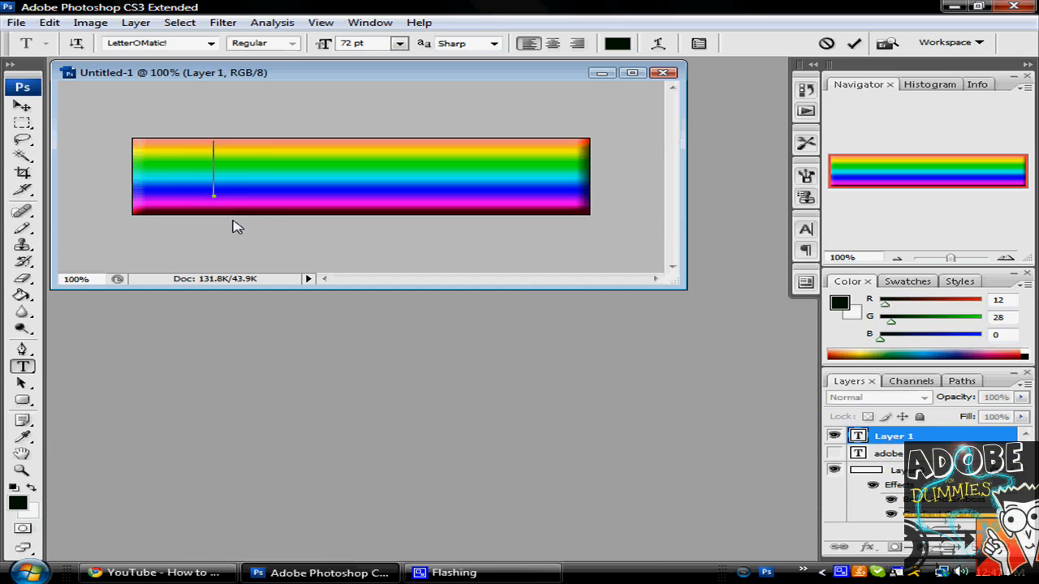
pyautogui.write('FOR')
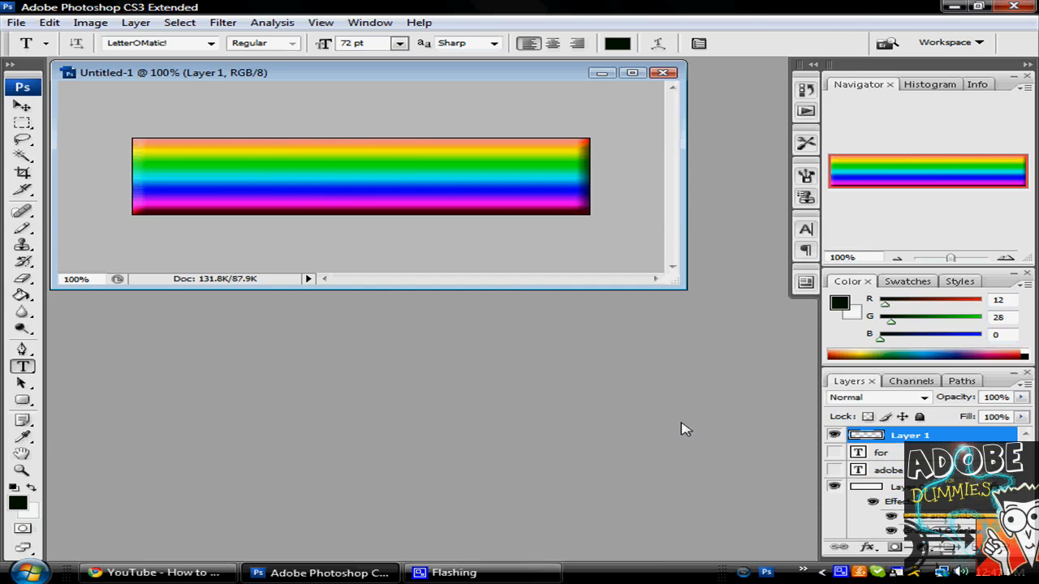
pyautogui.click(185, 182)
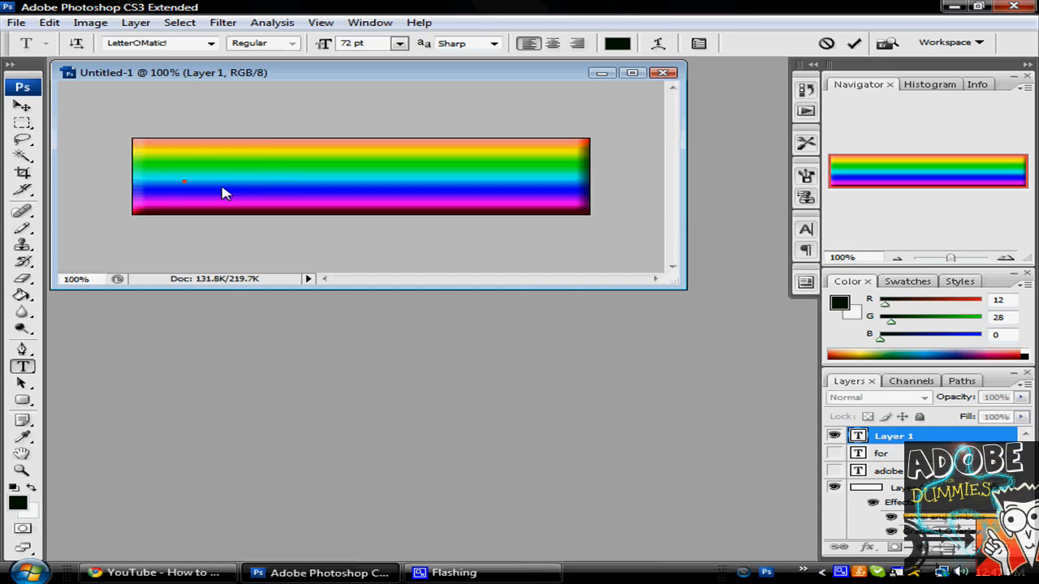
pyautogui.write('DUMMIES')
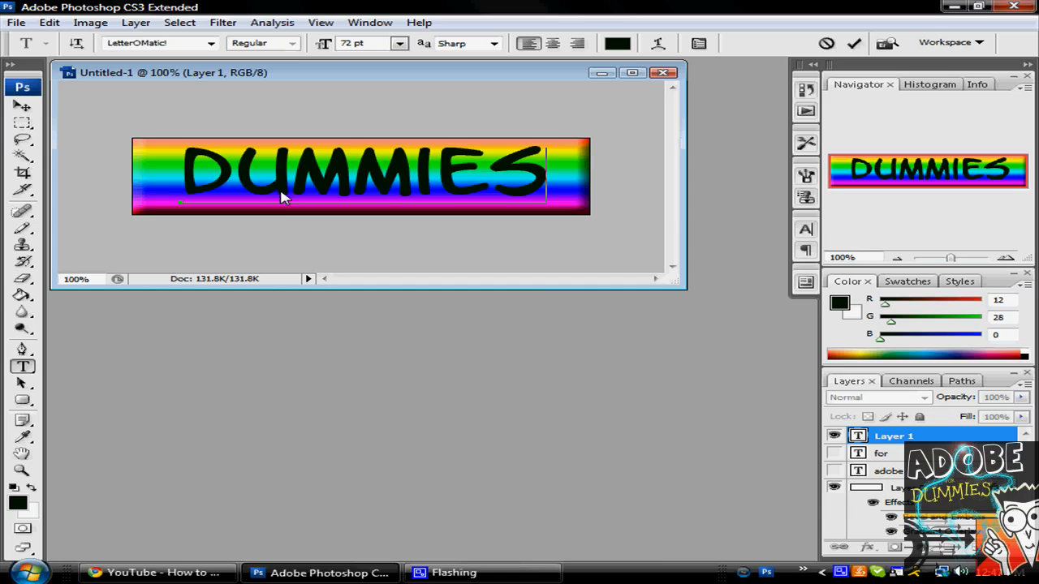
pyautogui.click(835, 436)
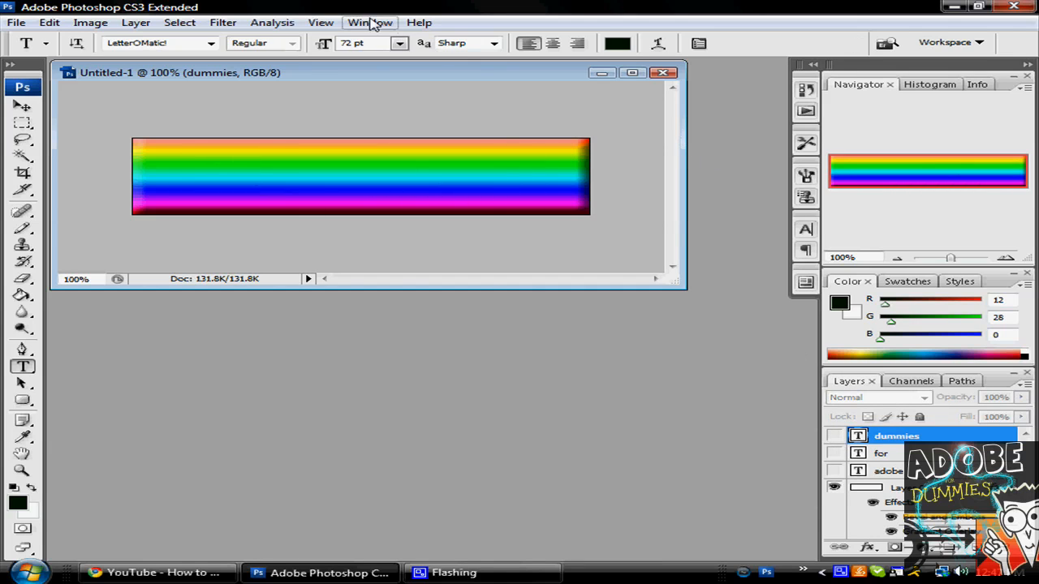
# - Show the Animation panel from the Window menu
pyautogui.click(370, 22)
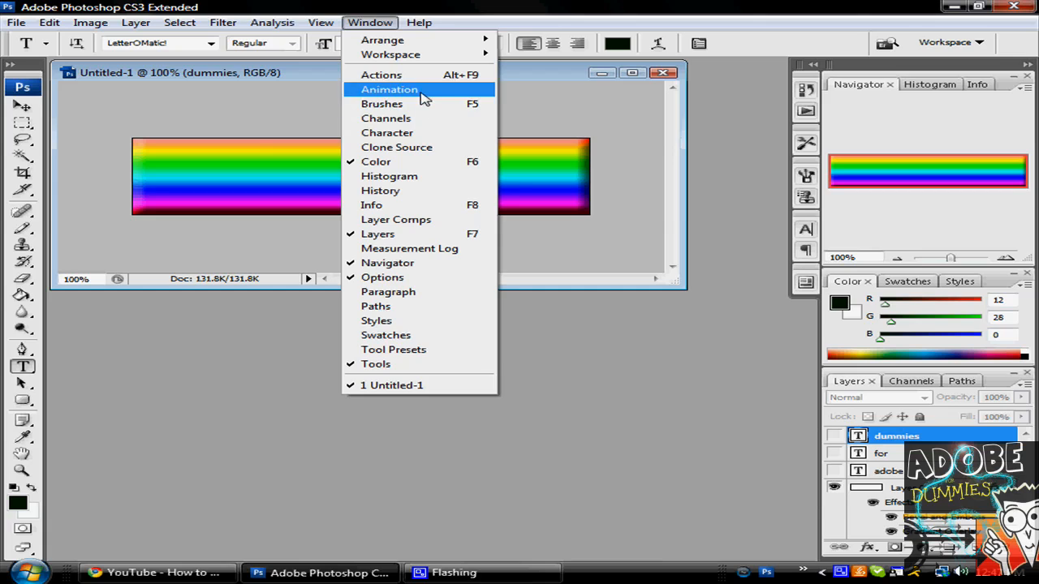
pyautogui.click(389, 90)
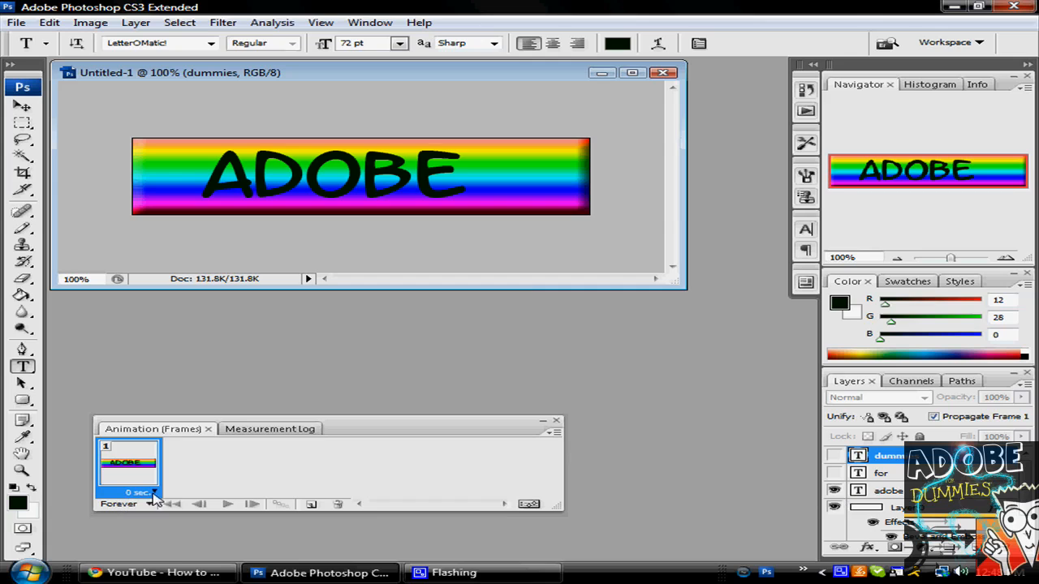
# - Set frame 1's delay to 0.2 seconds and the animation looping to Forever
pyautogui.click(154, 493)
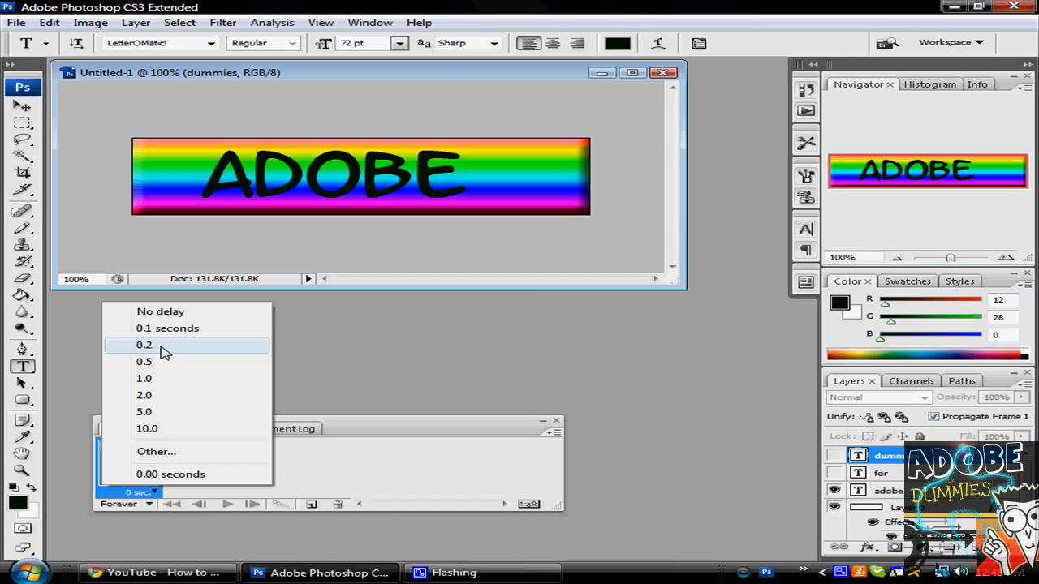
pyautogui.click(144, 345)
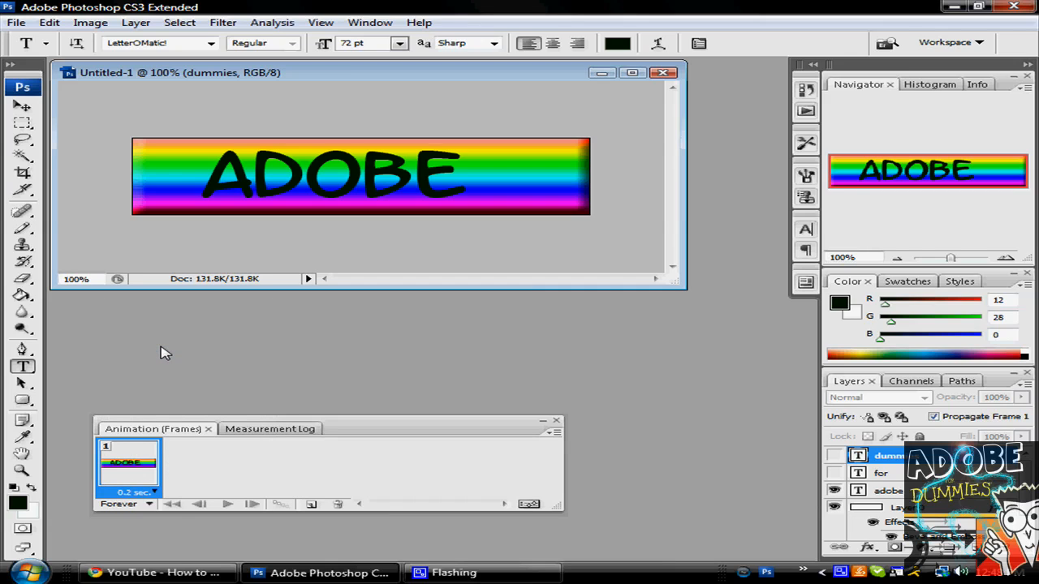
pyautogui.click(125, 504)
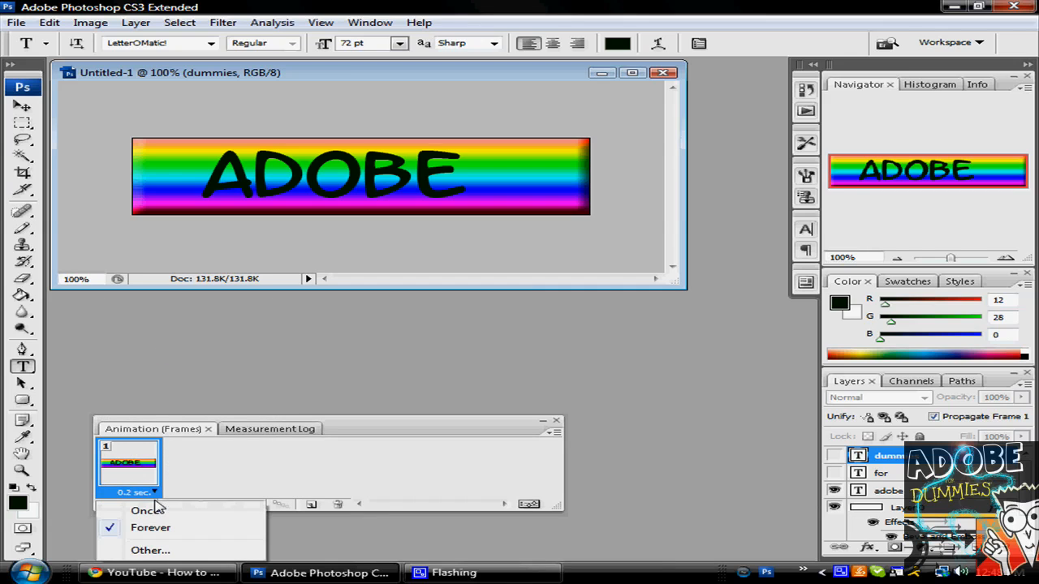
pyautogui.click(148, 509)
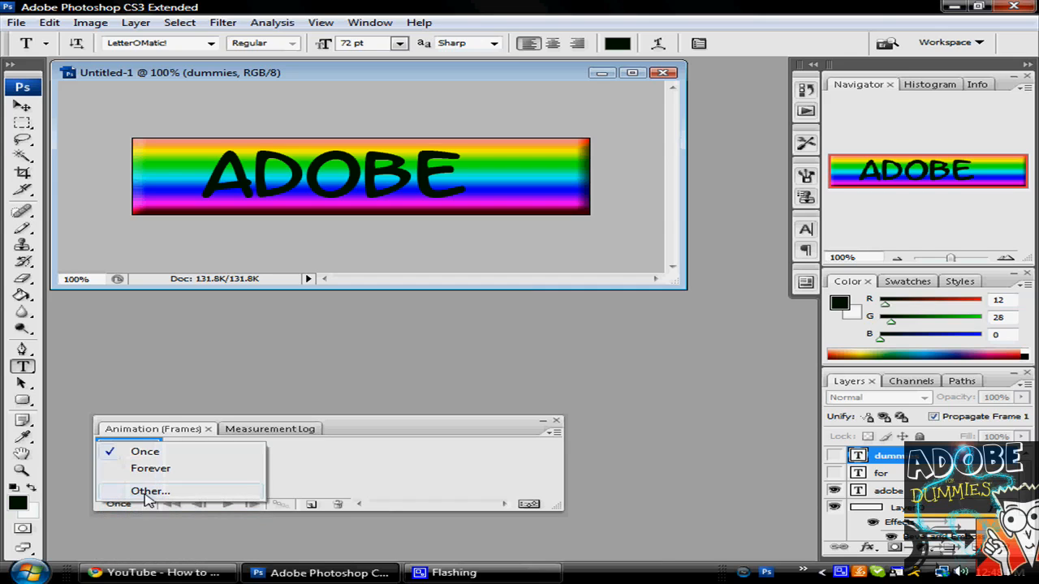
pyautogui.click(150, 469)
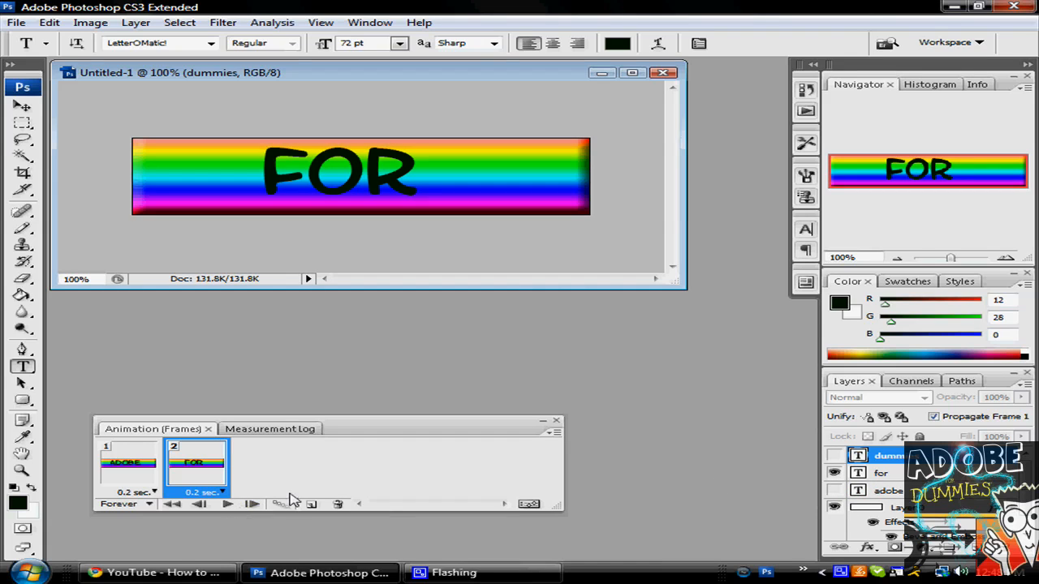
# - Duplicate the frame to add a third 0.2-second frame showing only DUMMIES
pyautogui.click(312, 504)
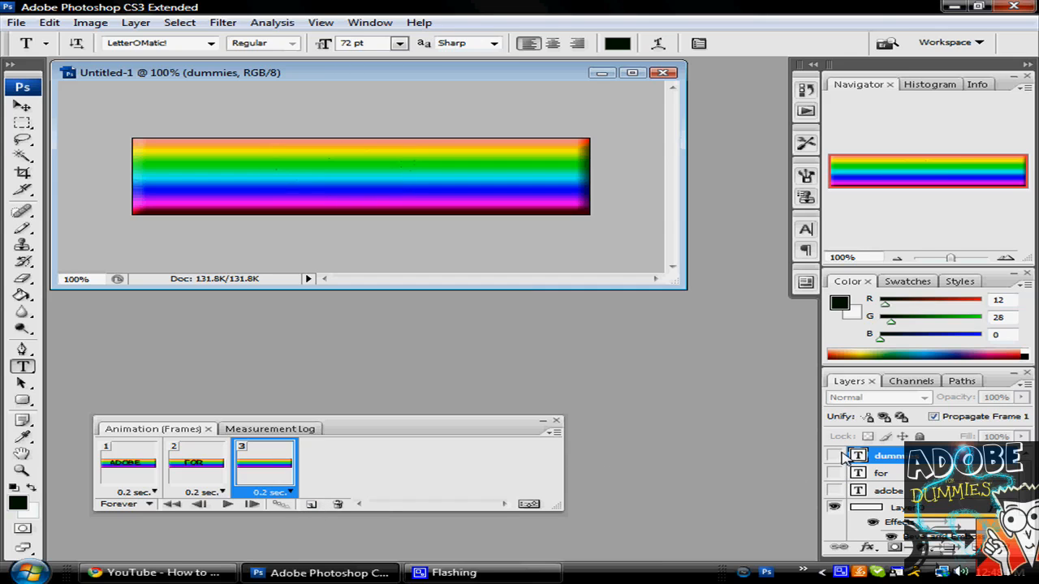
pyautogui.click(834, 455)
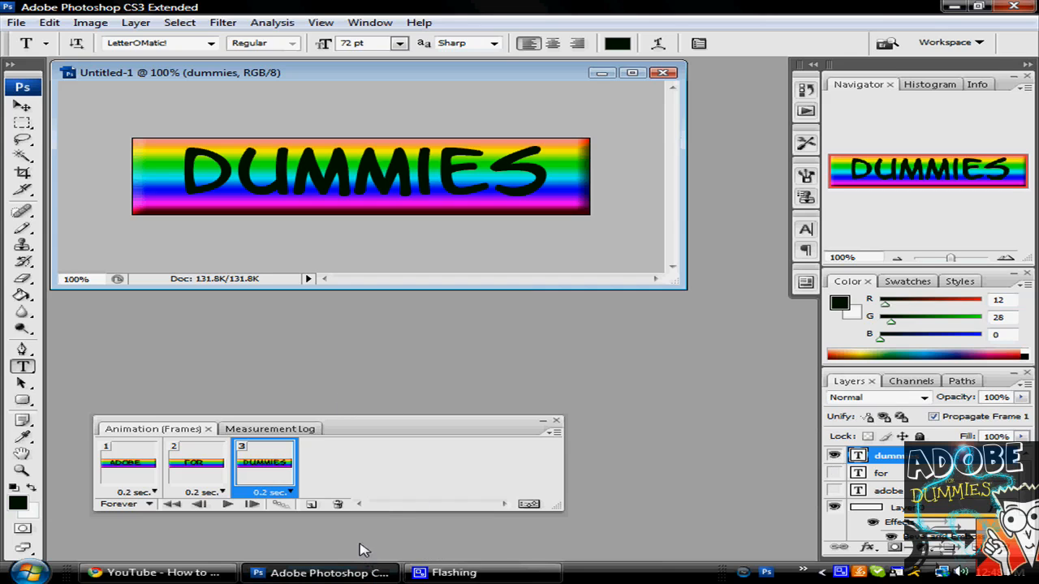
pyautogui.click(228, 504)
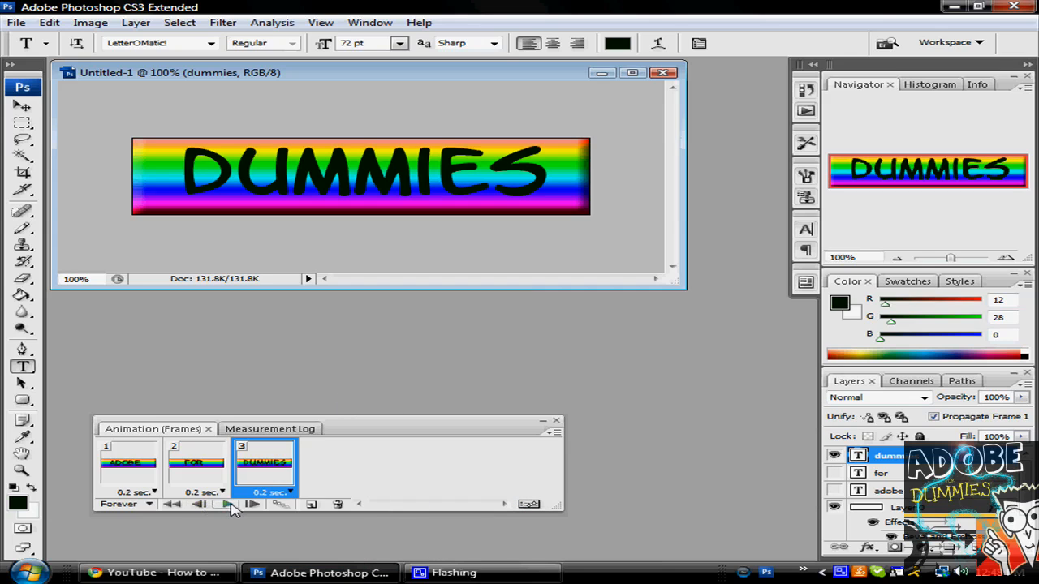
# - Play the animation and click through the ADOBE, FOR and DUMMIES frames repeatedly
pyautogui.click(225, 504)
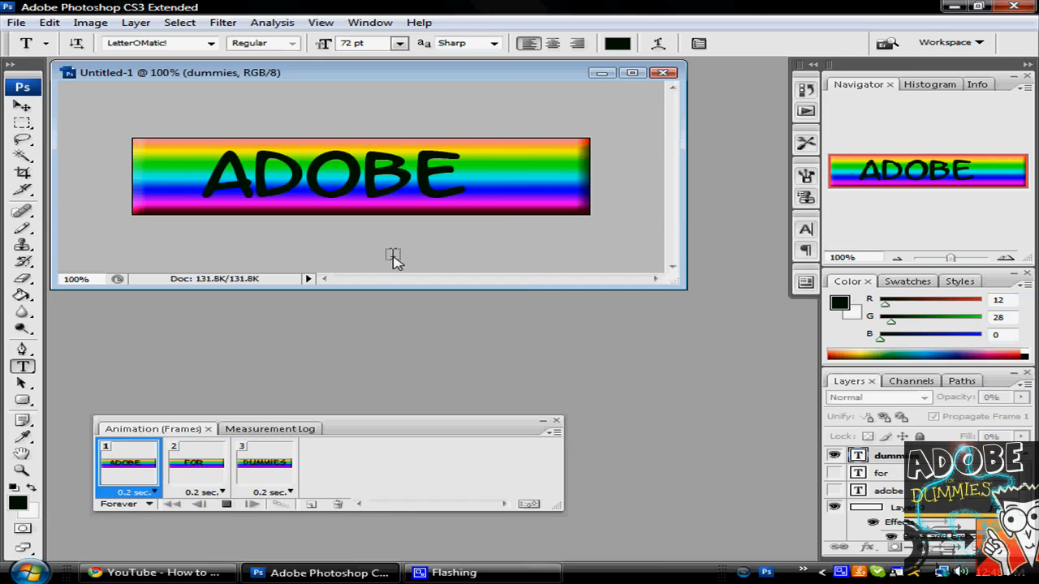
pyautogui.click(195, 463)
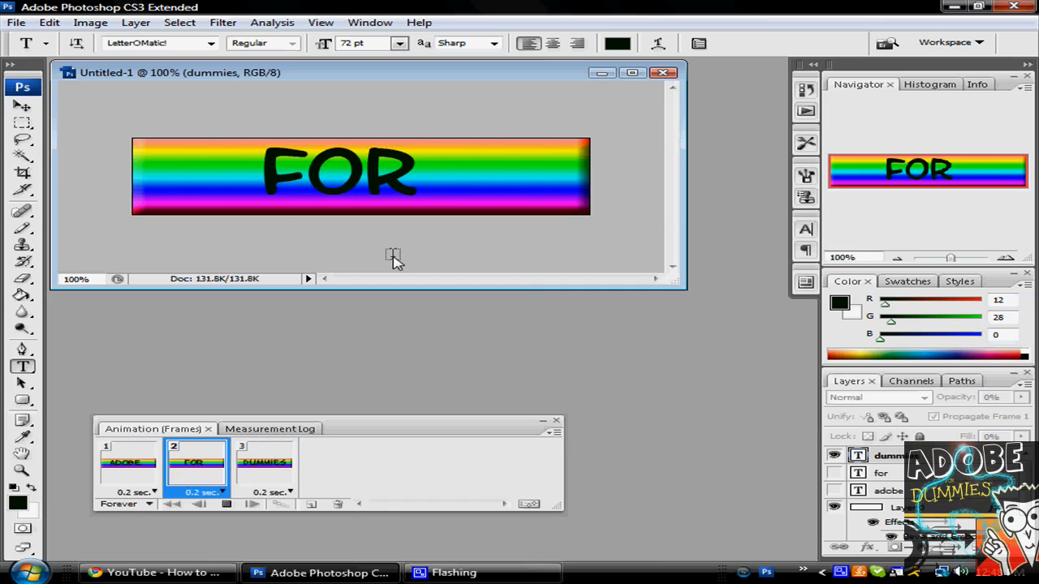
pyautogui.click(263, 463)
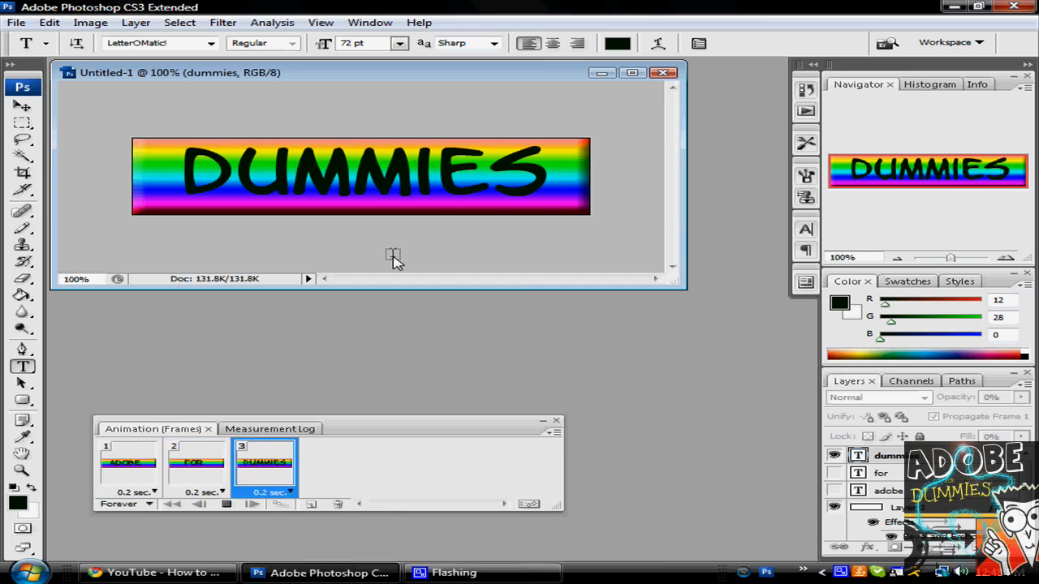
pyautogui.click(128, 462)
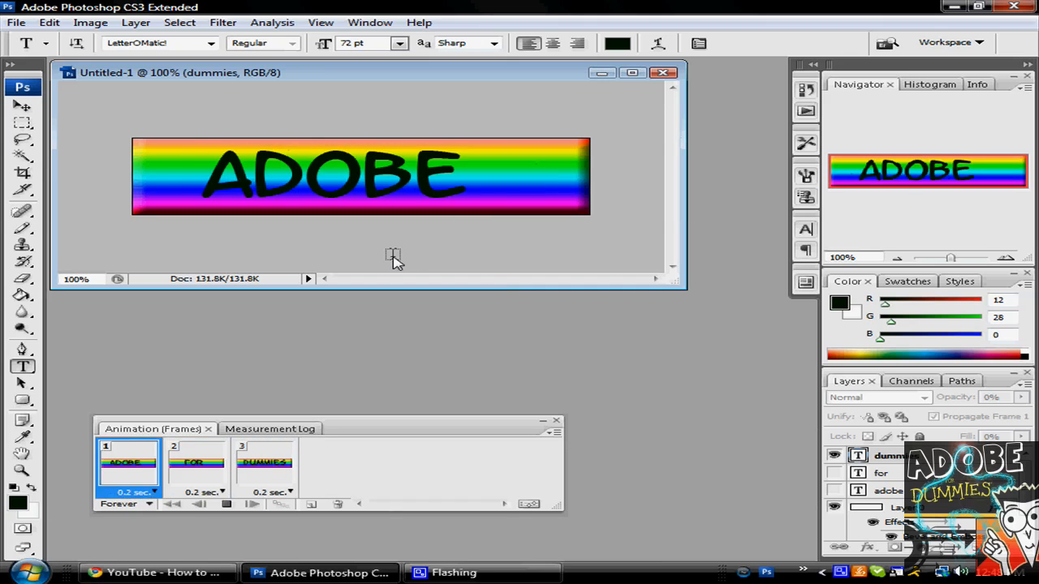
pyautogui.click(196, 463)
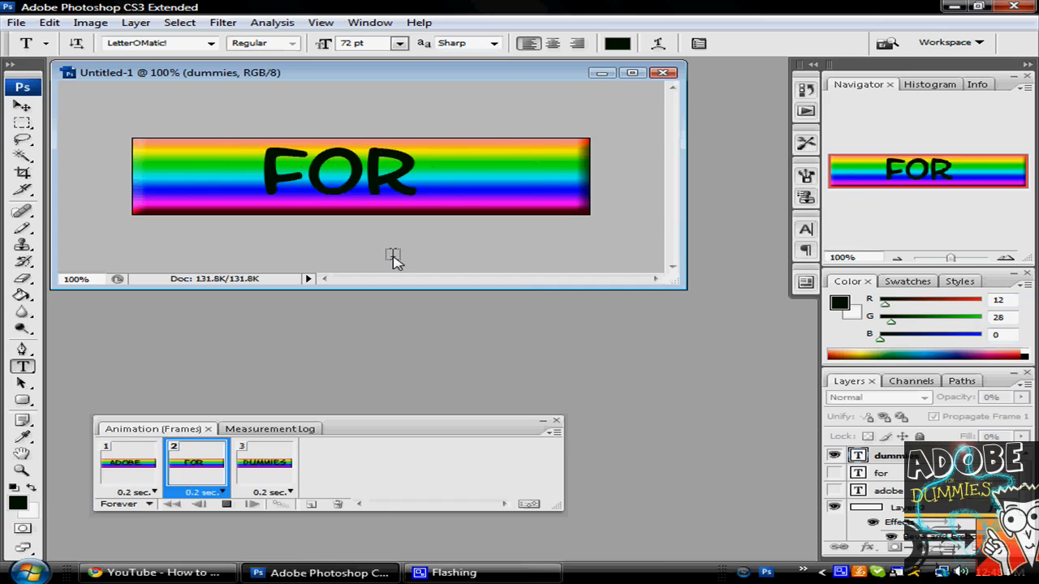
pyautogui.click(263, 462)
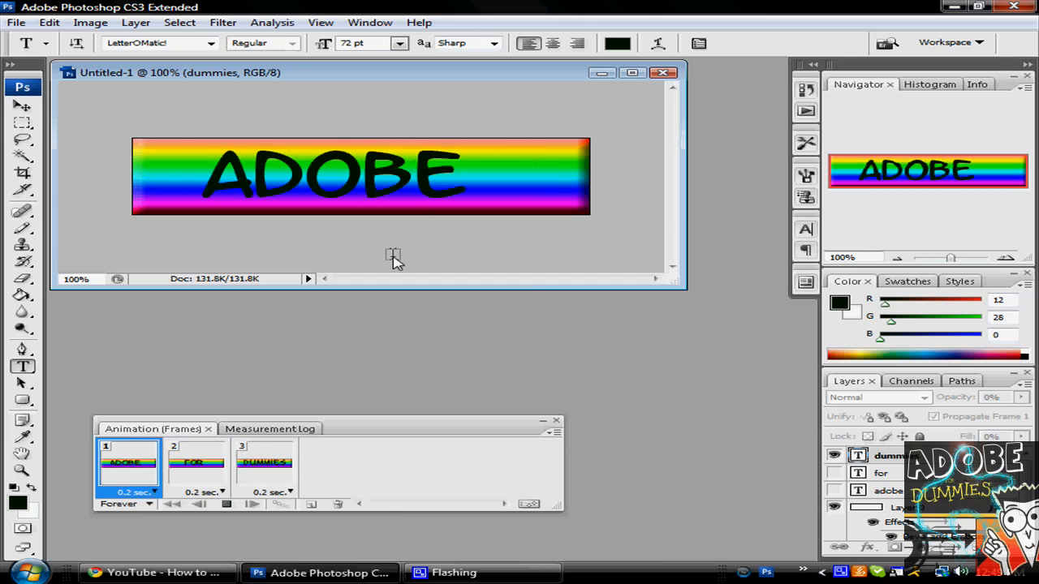
pyautogui.click(196, 463)
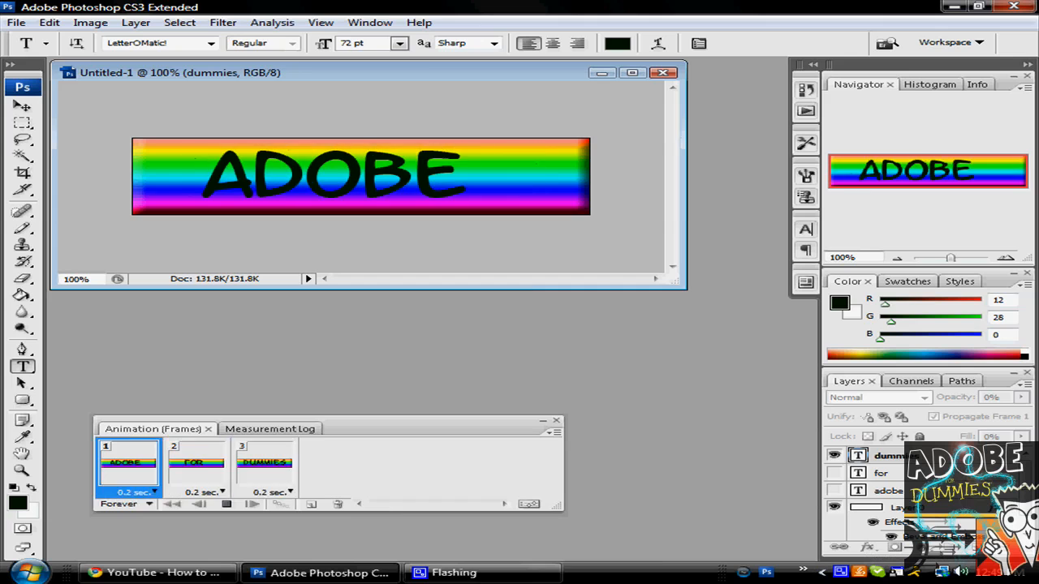
pyautogui.click(195, 462)
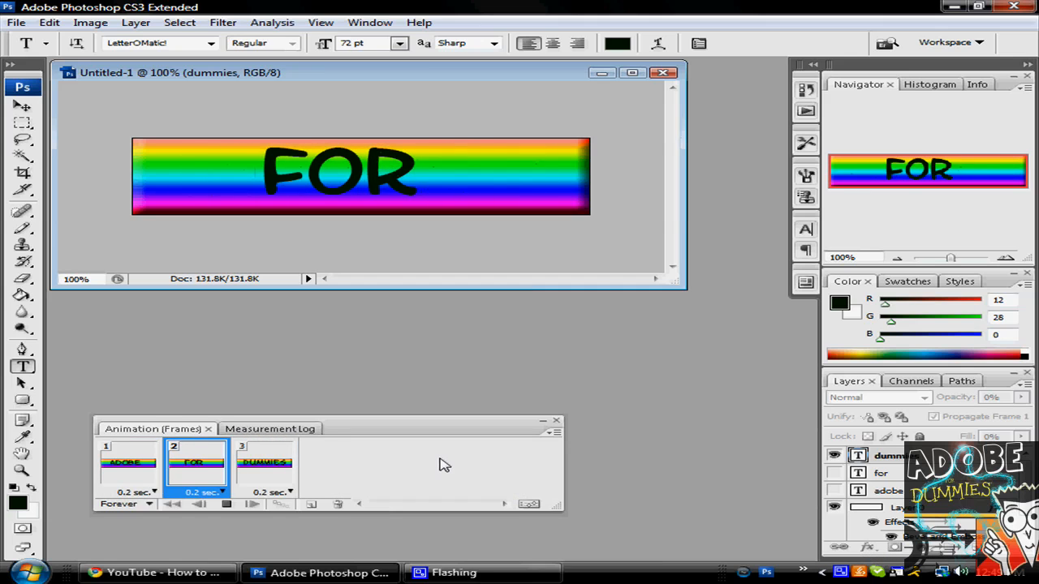
pyautogui.click(263, 463)
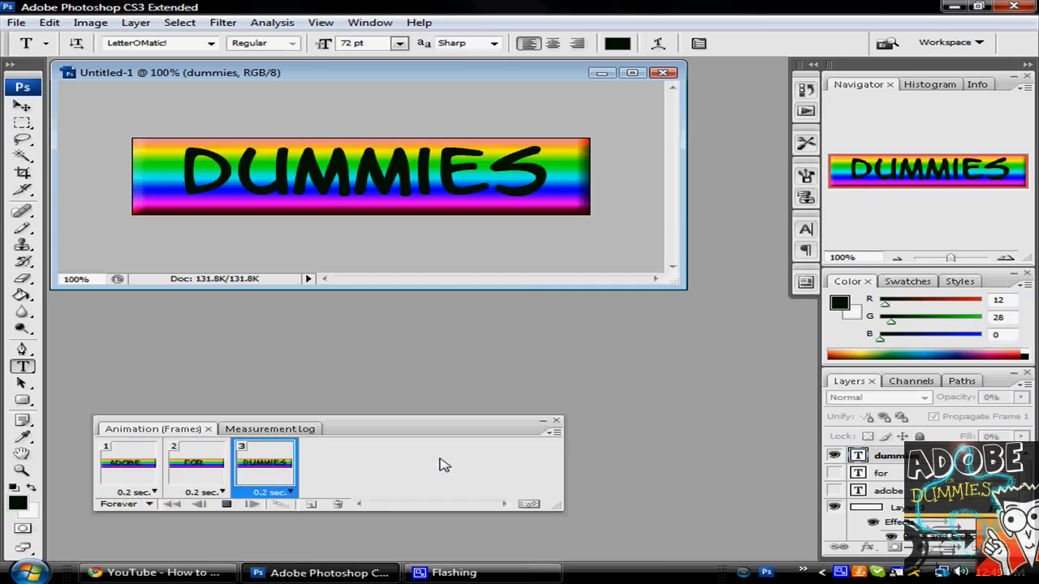
pyautogui.click(128, 462)
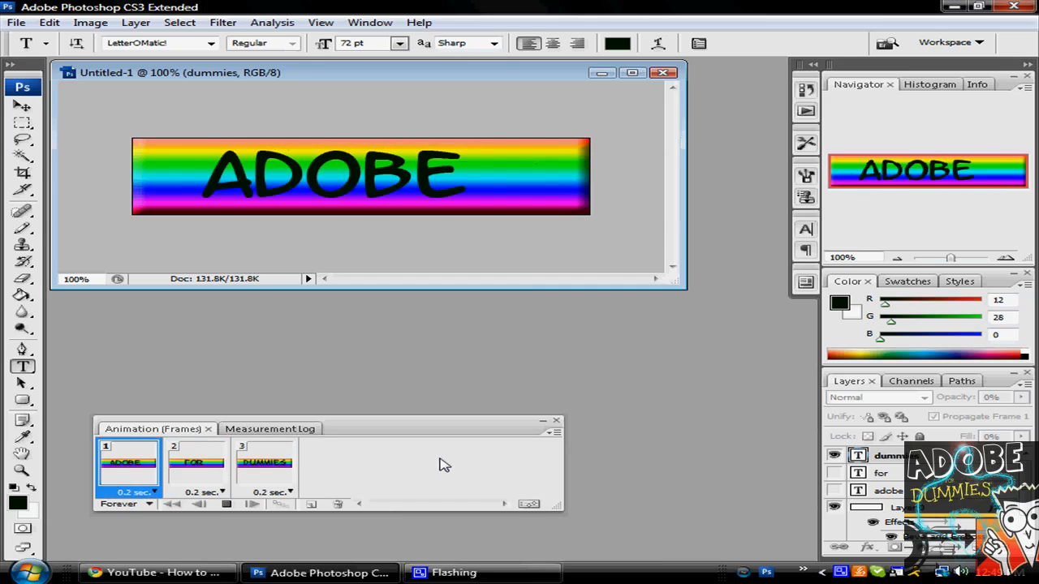
pyautogui.click(196, 463)
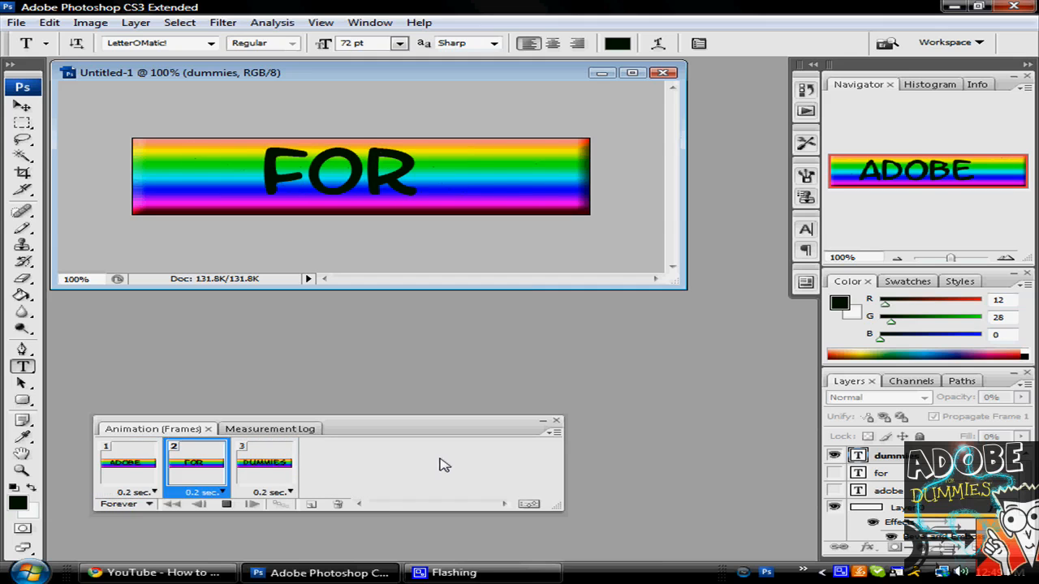
pyautogui.click(263, 462)
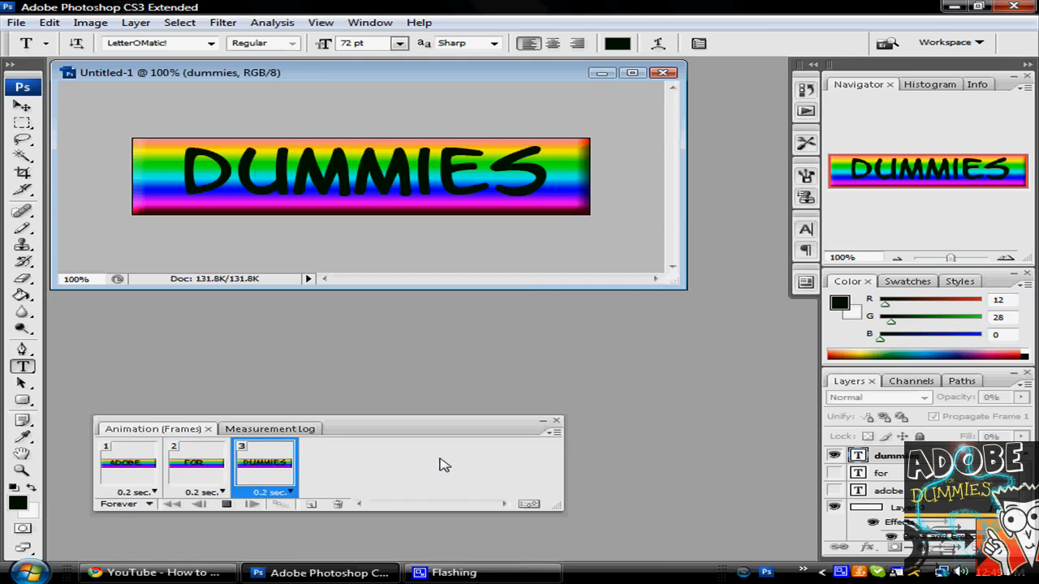
pyautogui.click(128, 467)
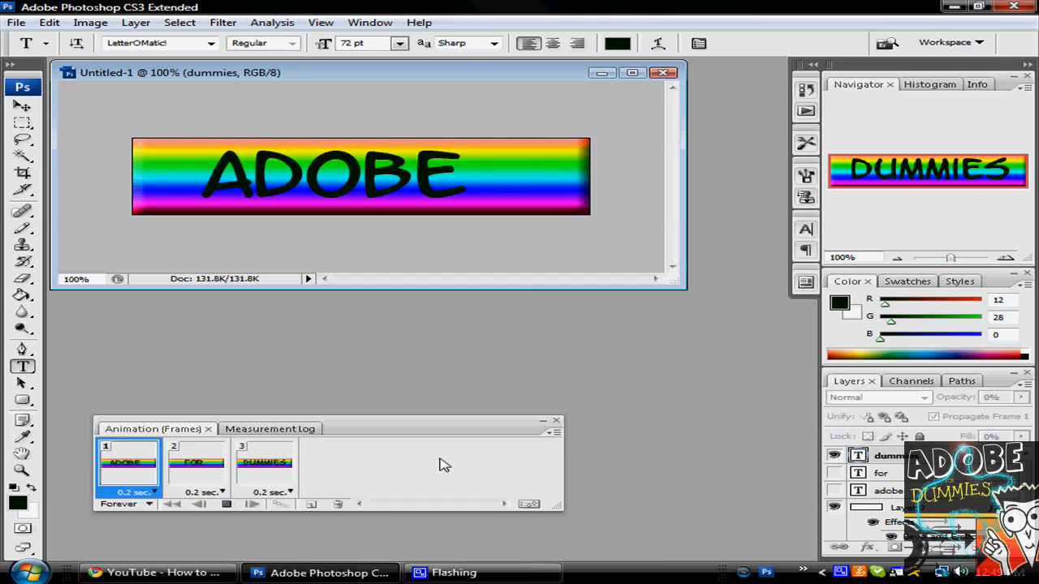
pyautogui.click(195, 462)
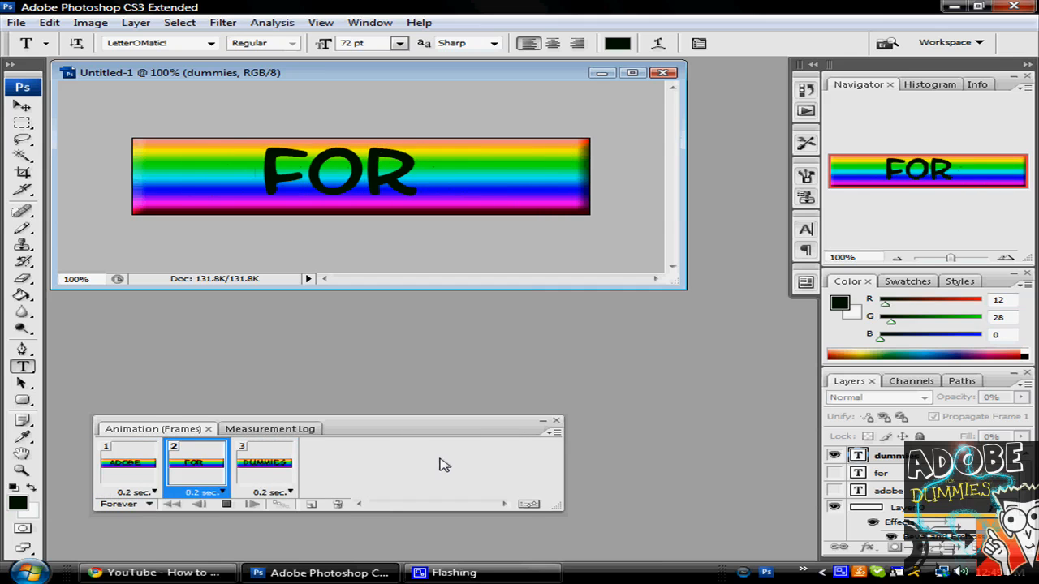
pyautogui.click(263, 462)
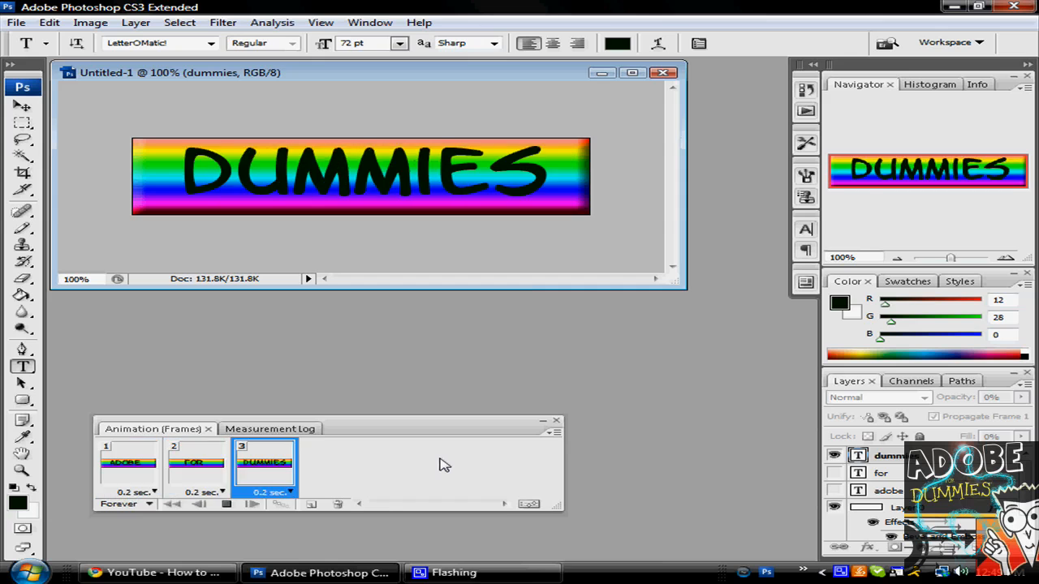